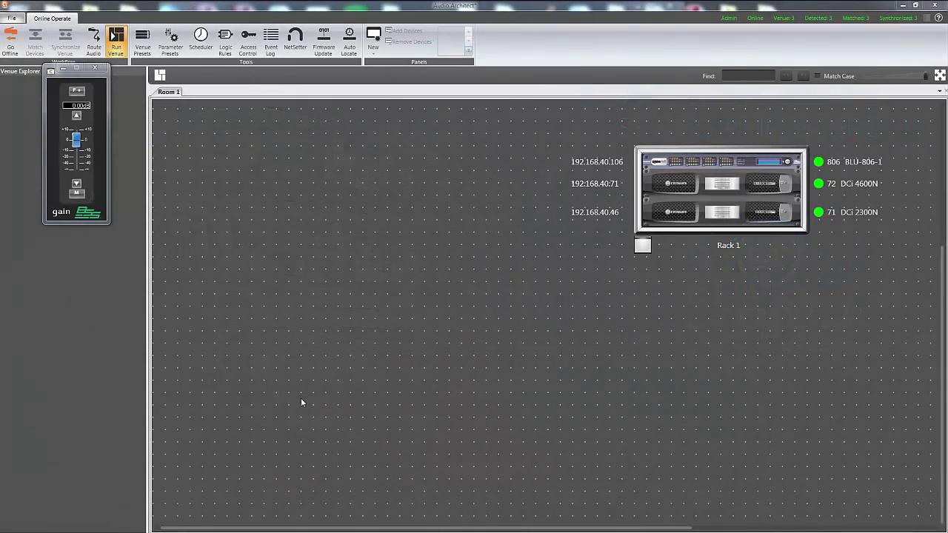
mouse_move(310, 399)
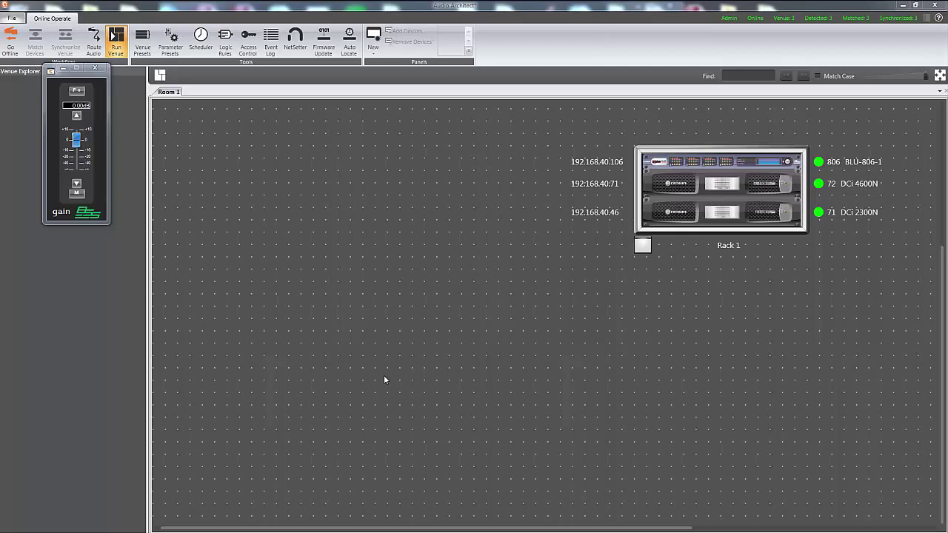
mouse_move(640, 255)
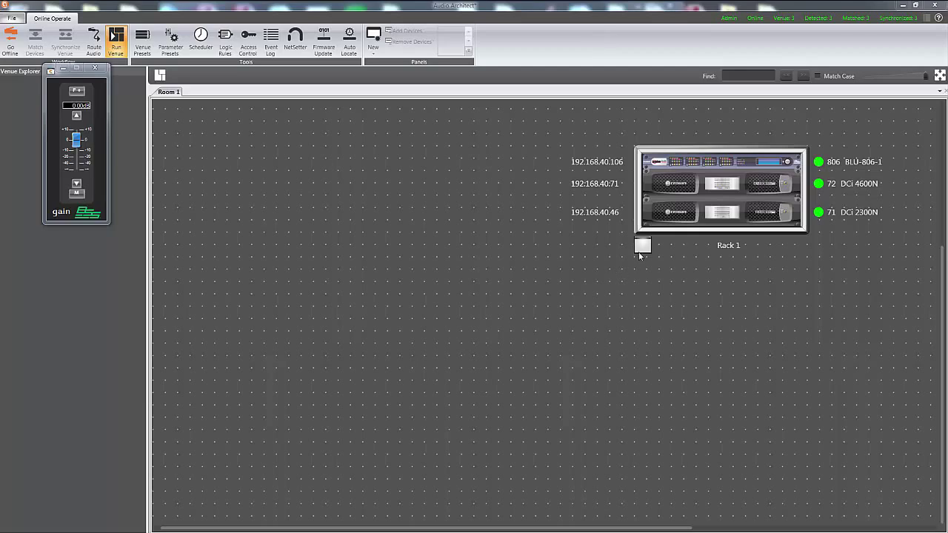
Bring up the DCI 4600N amplifier's control panel from Rack 1.
click(687, 187)
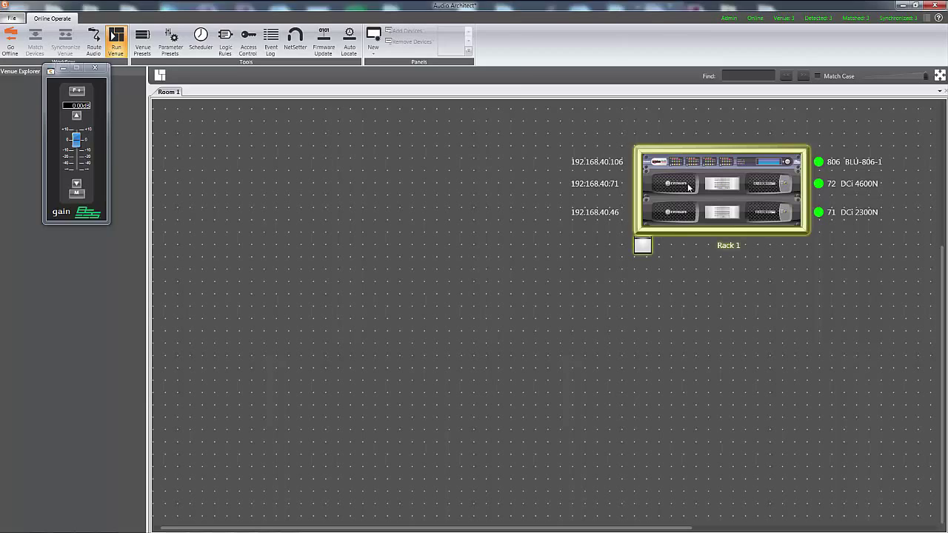
double_click(722, 183)
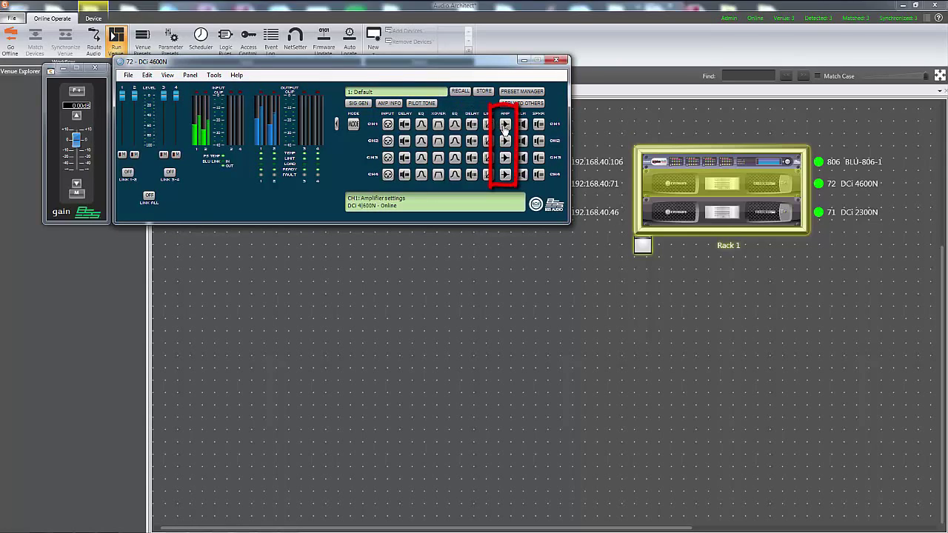
In amplifier settings, set Auto Standby threshold -60 dB, turn-off delay 1 minute, and enable it.
click(503, 125)
text(-)
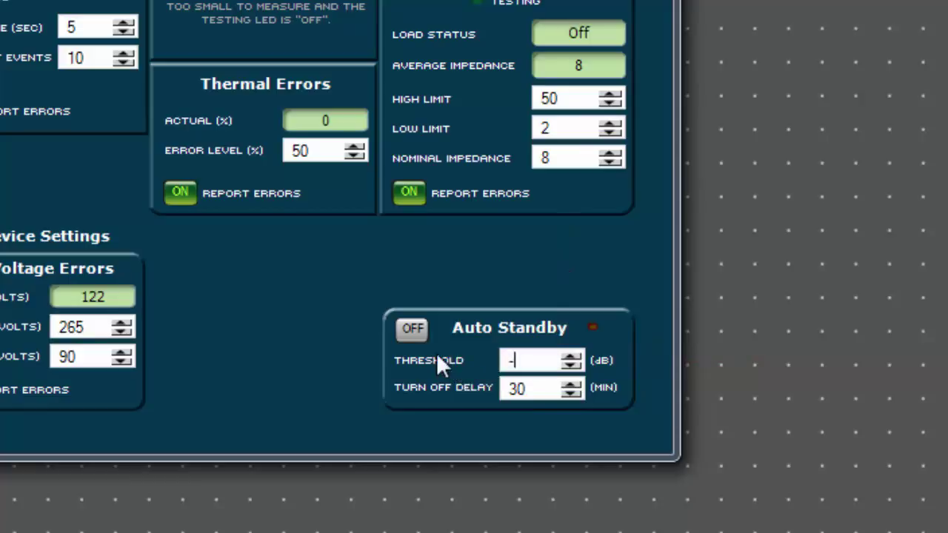
text(60dB)
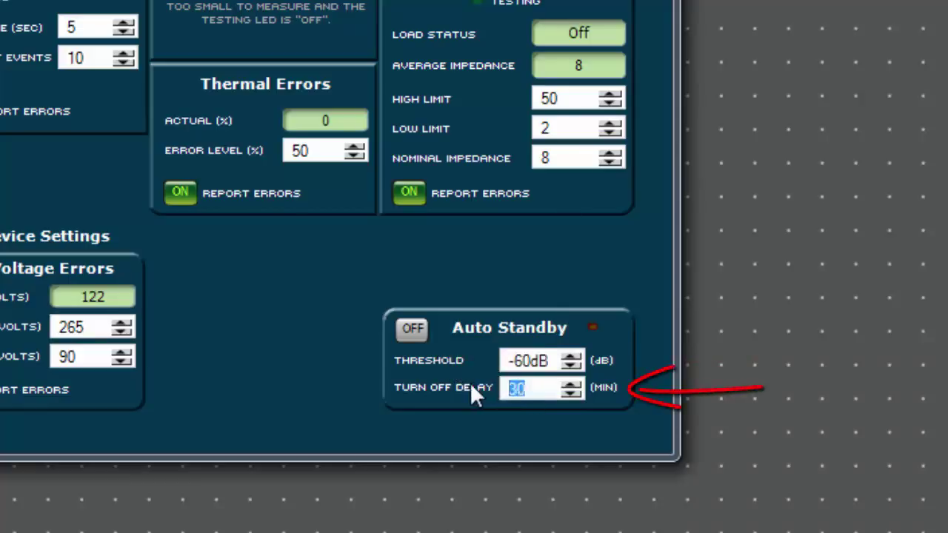
text(1)
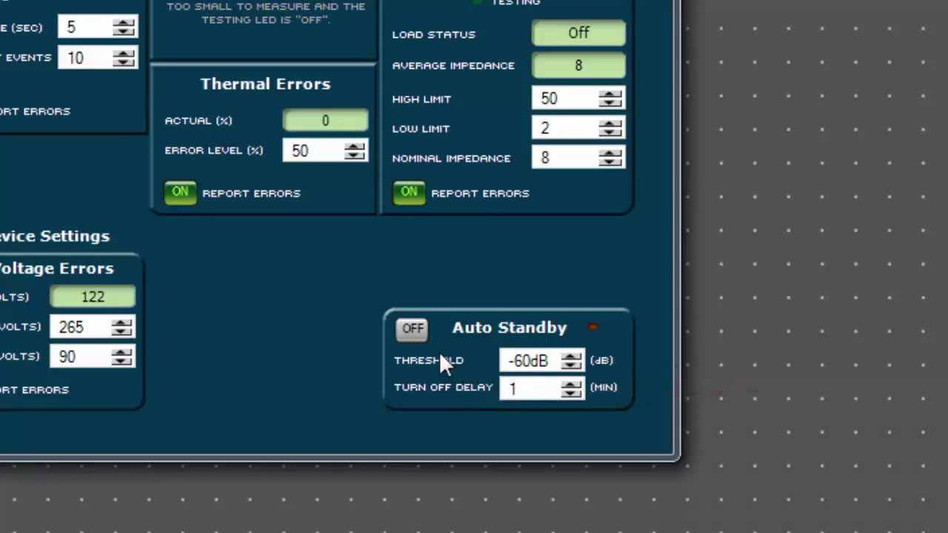
click(412, 329)
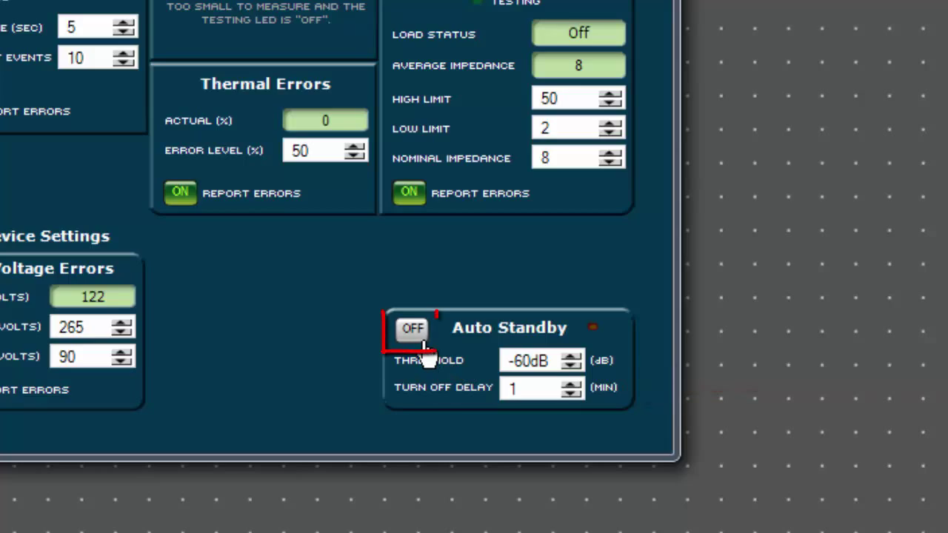
click(411, 329)
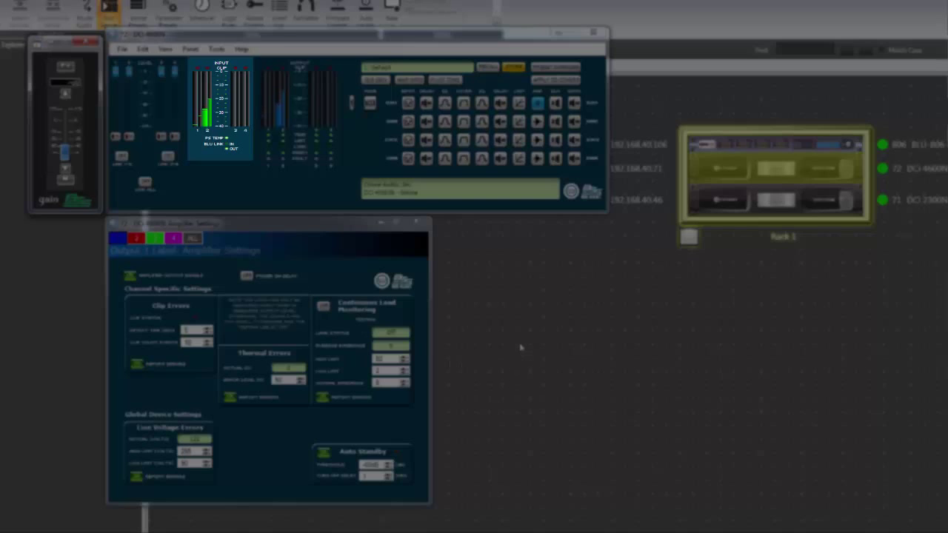
mouse_move(545, 335)
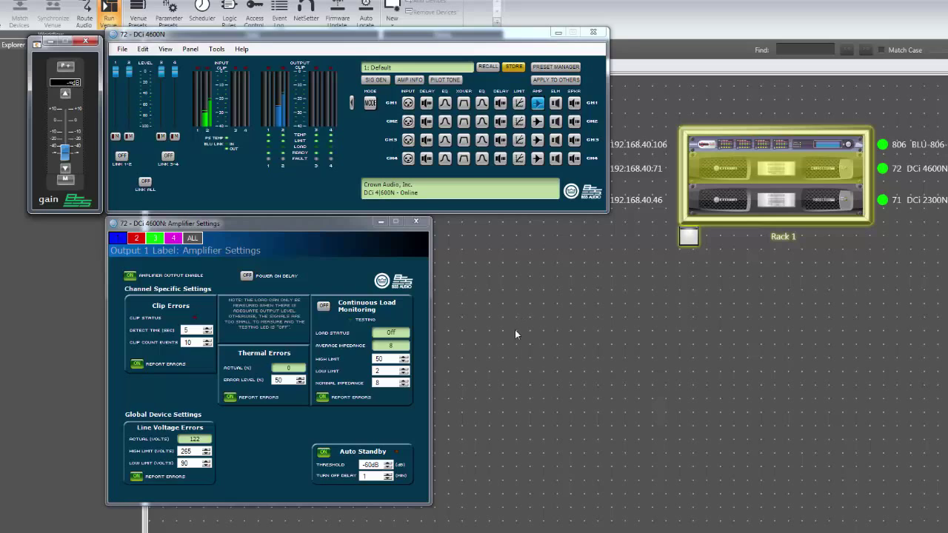
mouse_move(598, 352)
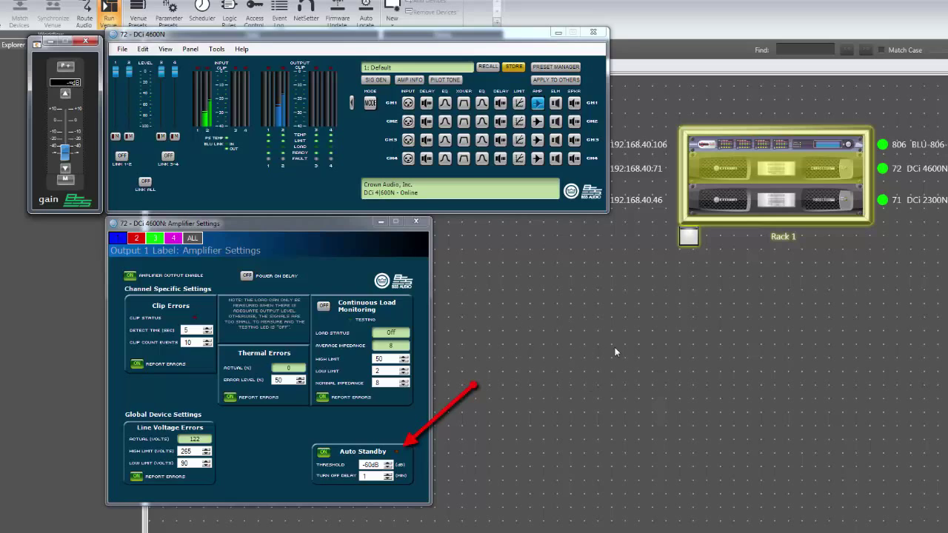
mouse_move(622, 367)
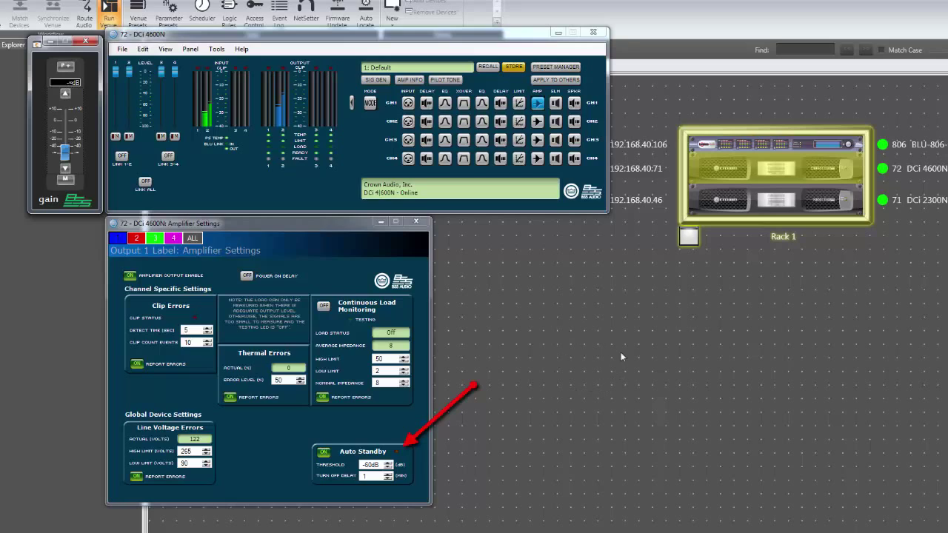
mouse_move(539, 351)
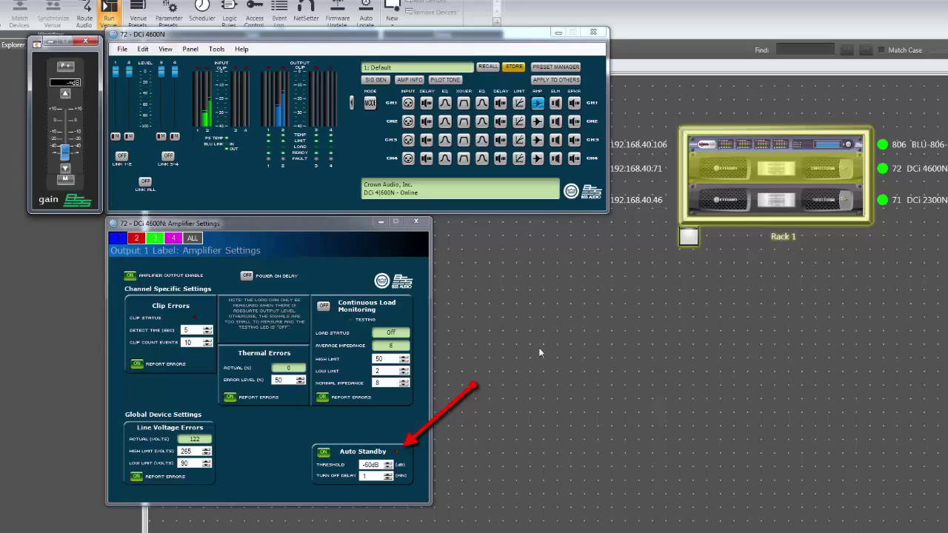